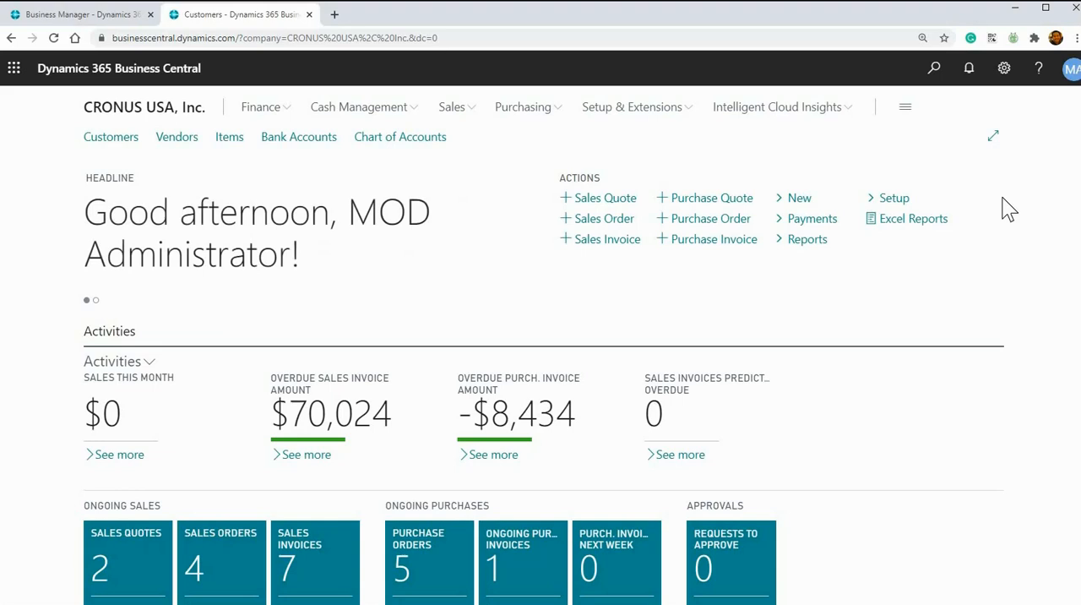
mouse_move(504, 132)
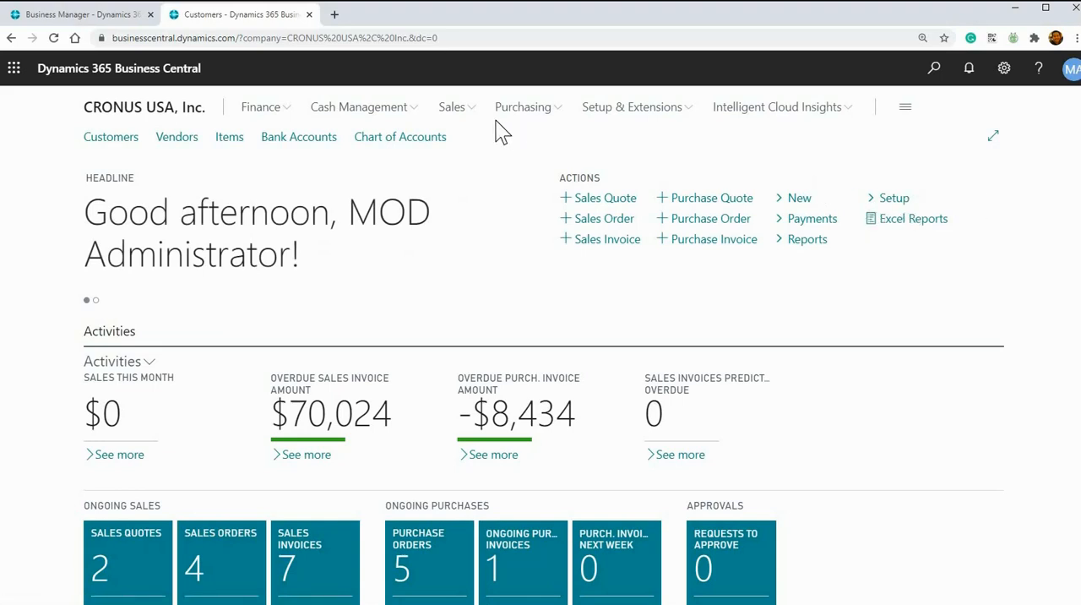
mouse_move(920, 76)
type("p")
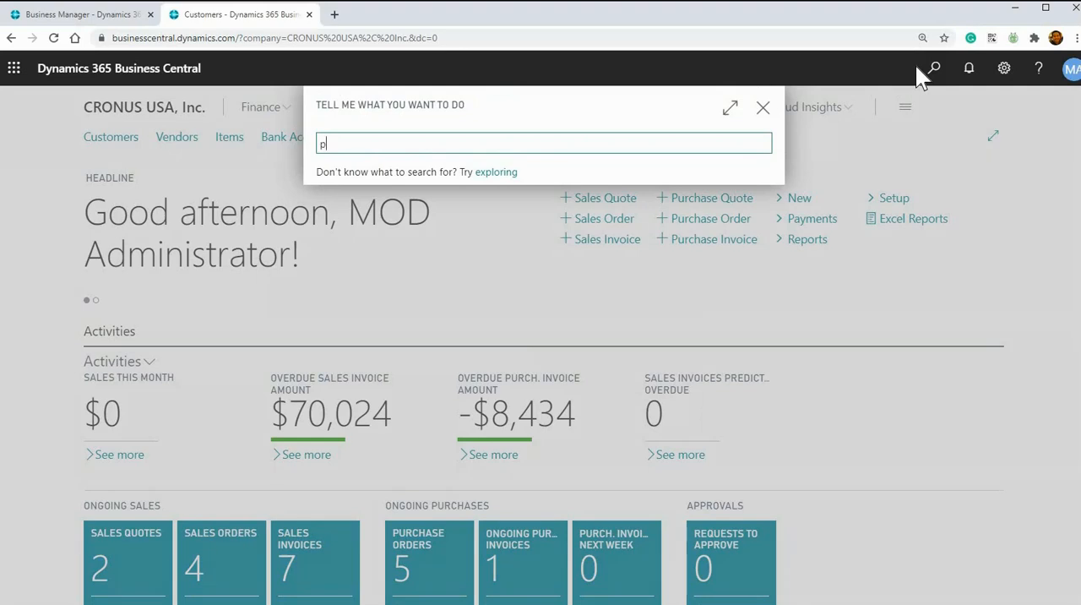
Step: Create a new Purchase Invoice via Tell Me search and pop it out into its own window
type("urchas inv")
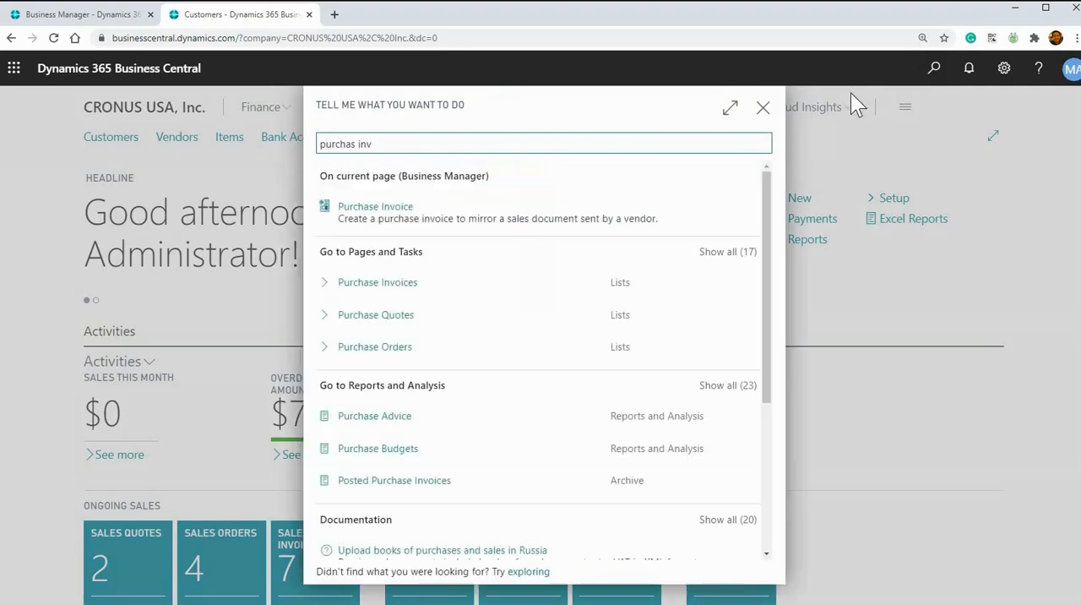
left_click(377, 282)
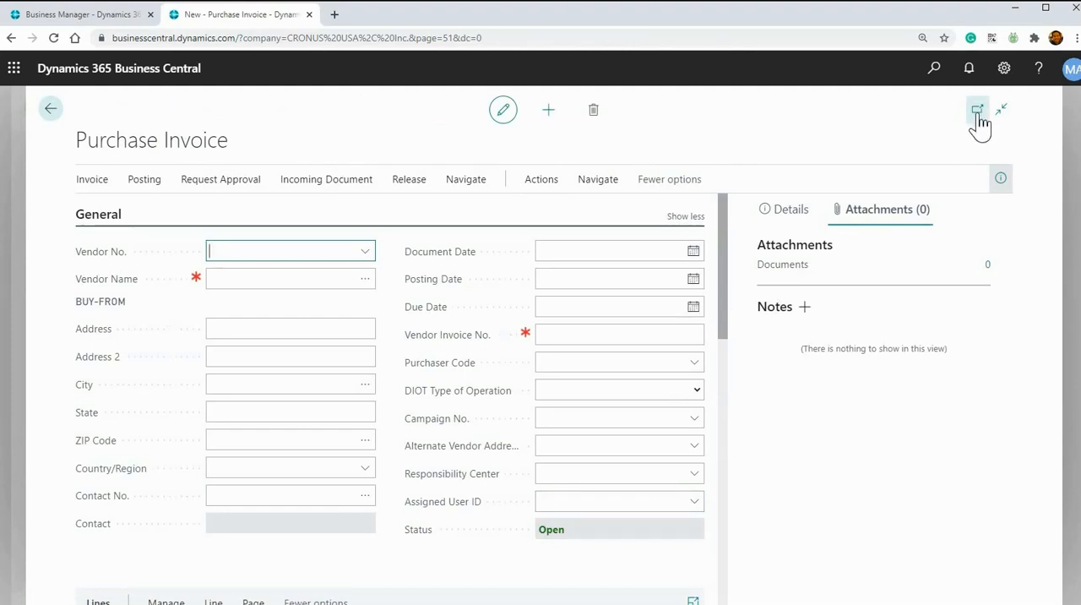
mouse_move(980, 119)
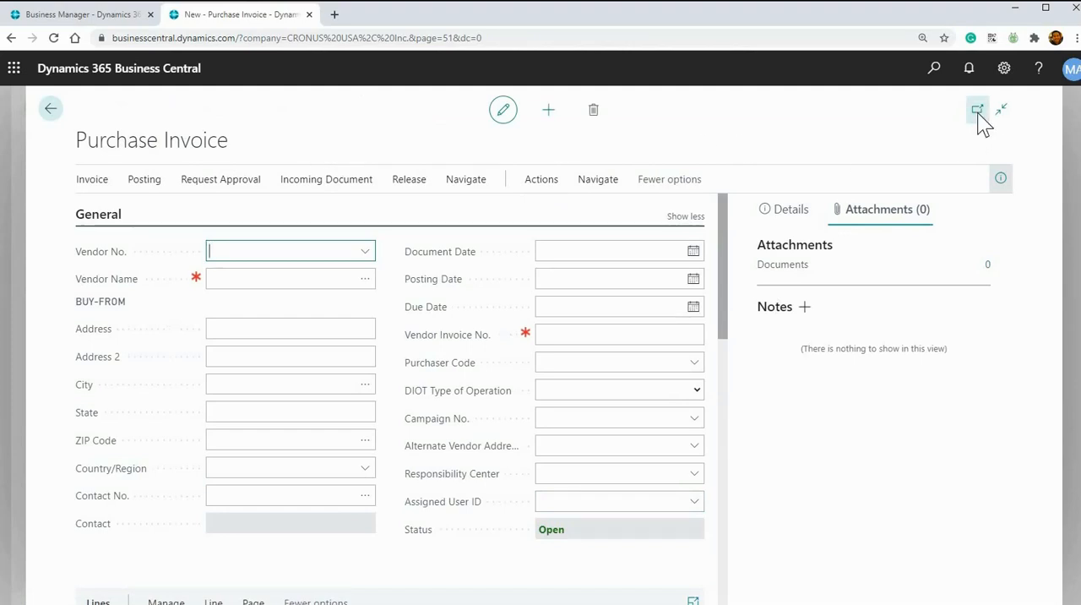
left_click(978, 110)
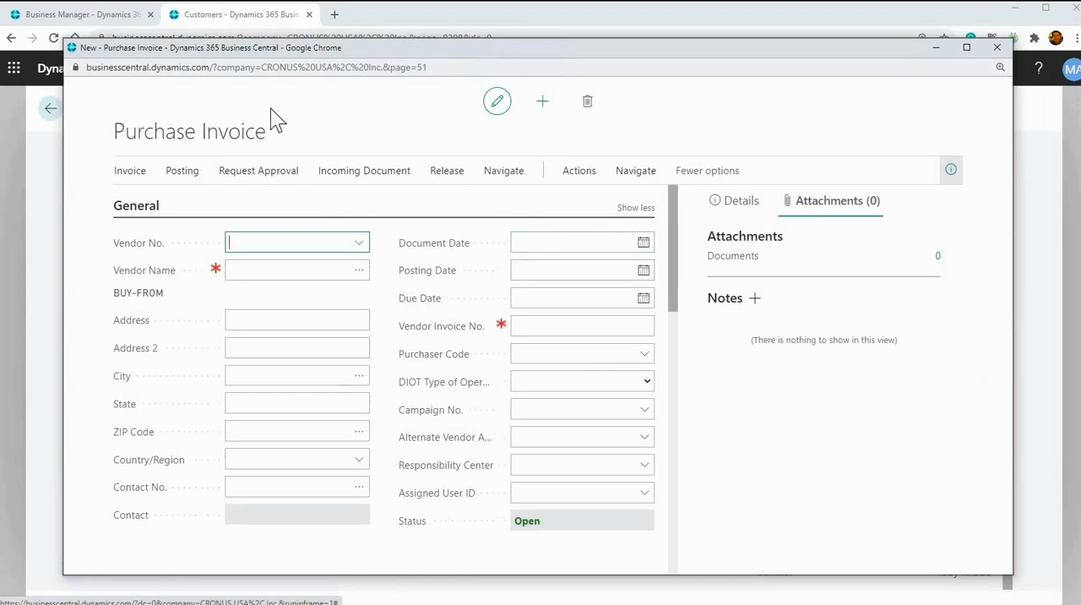
mouse_move(283, 133)
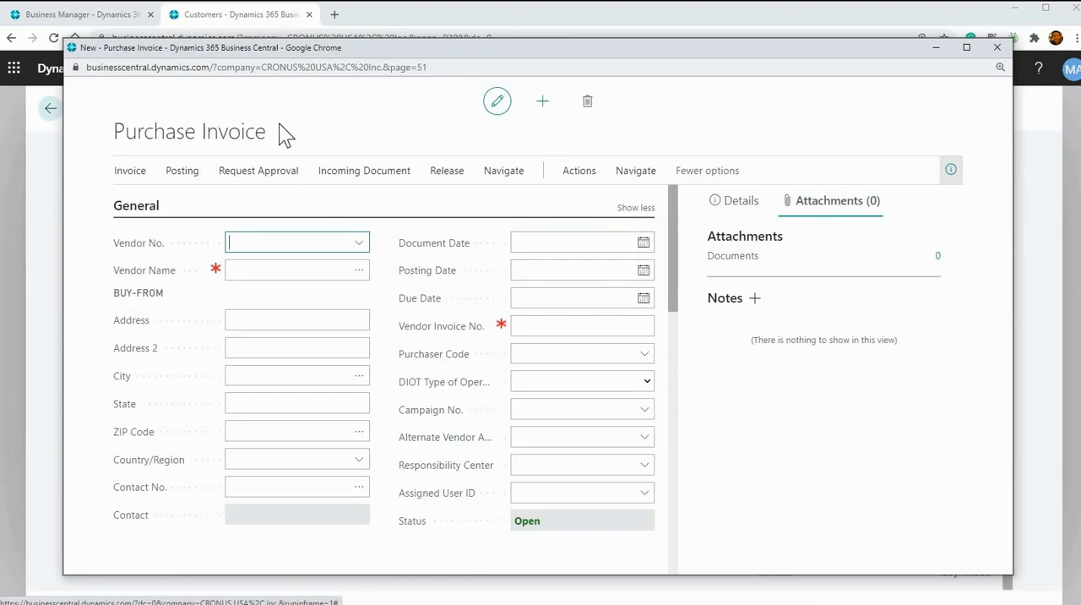
mouse_move(379, 61)
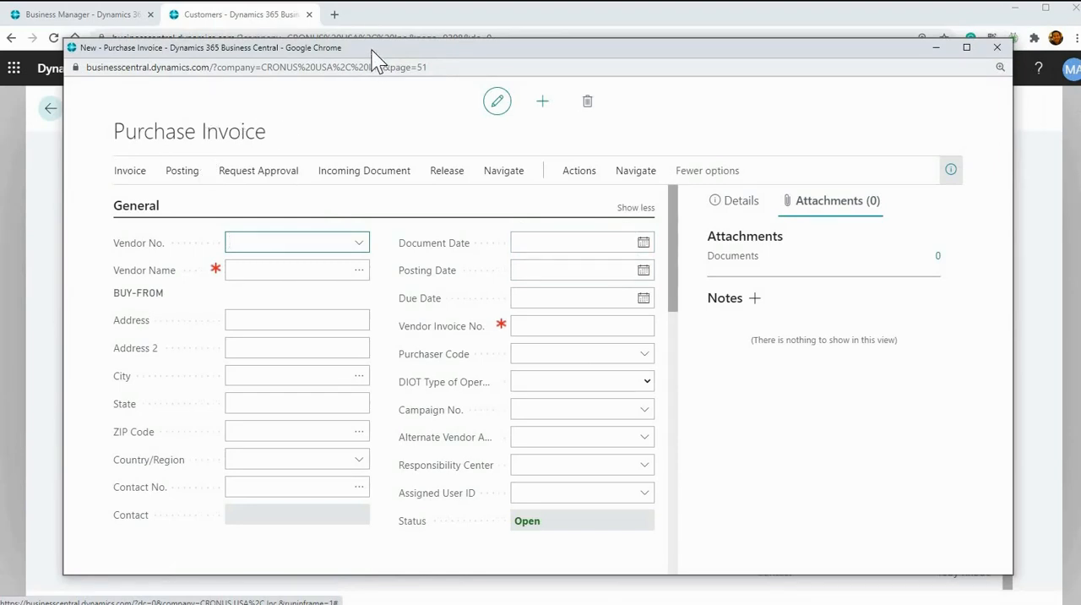